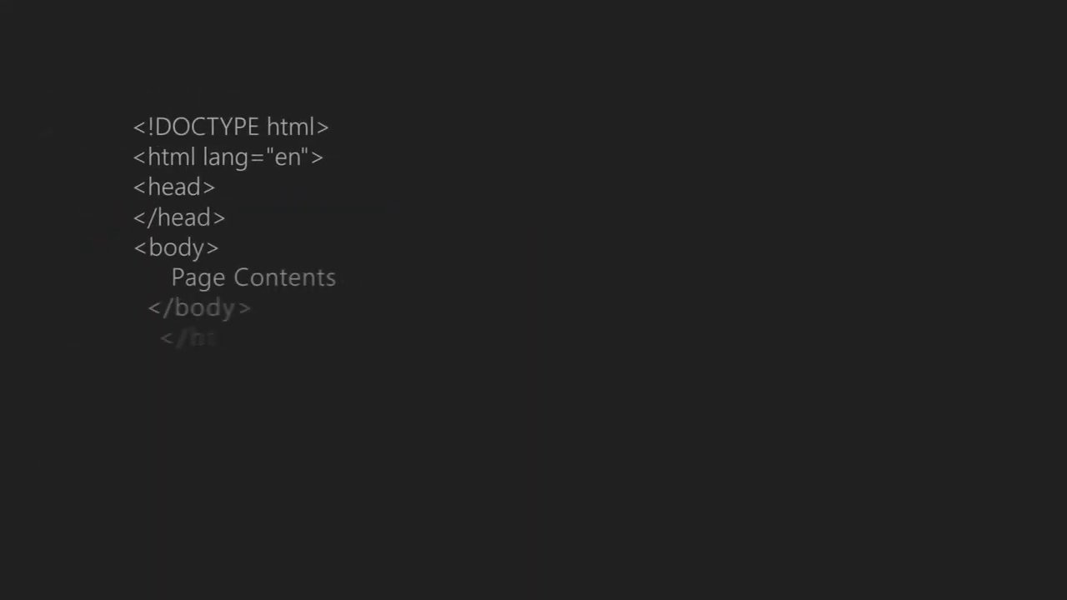
Step: Show the HTML skeleton slide with the <meta charset="UTF-8"> line in the head
type("<meta charset=\"UTF-8\">")
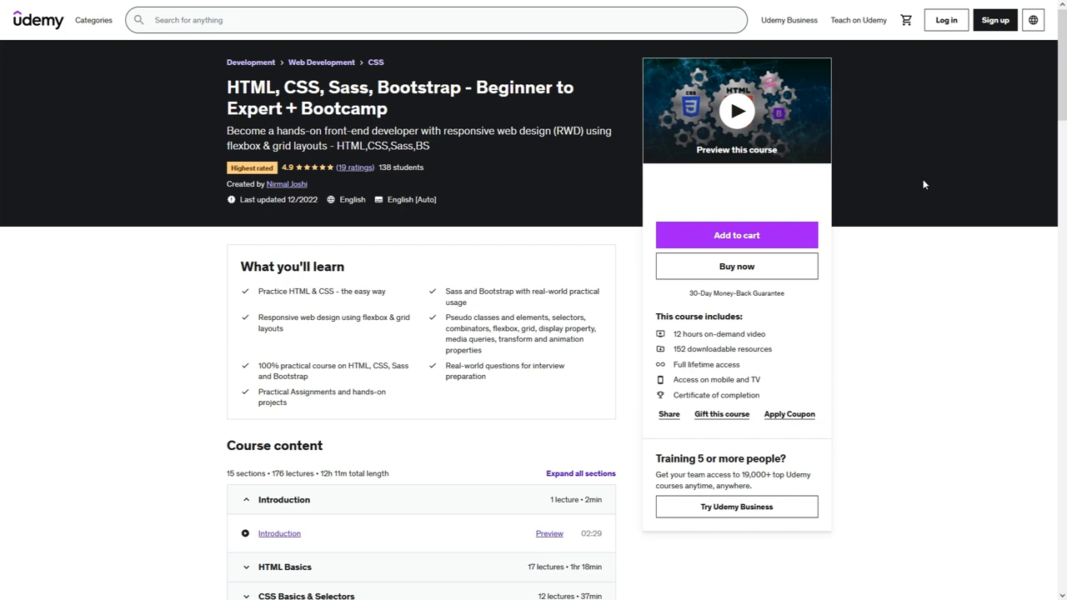
Step: Scroll through the course curriculum, requirements and related courses on the Udemy page
scroll("down", 3)
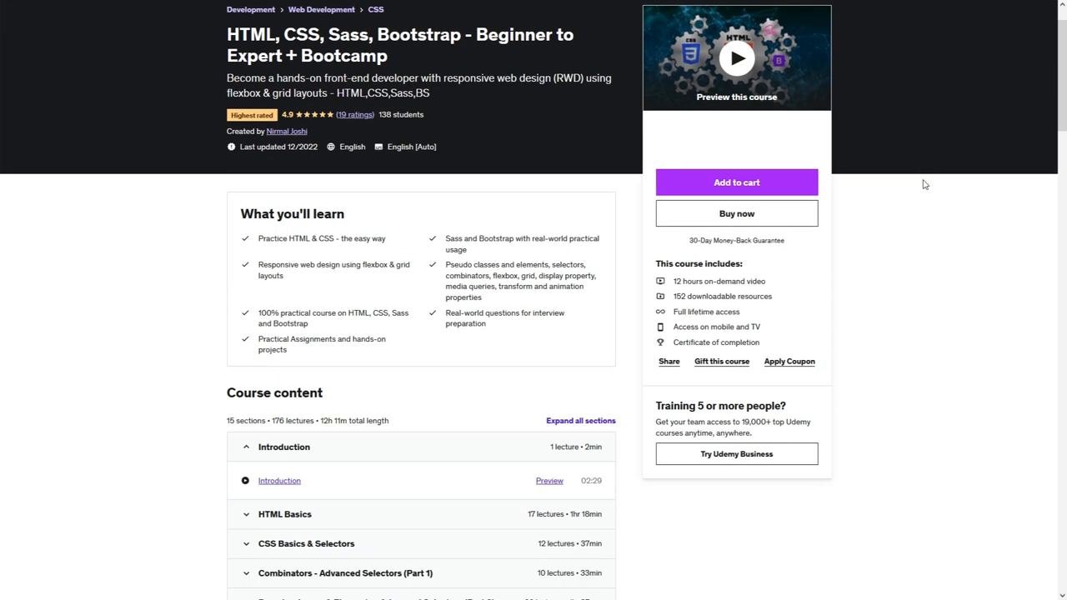
scroll("down", 3)
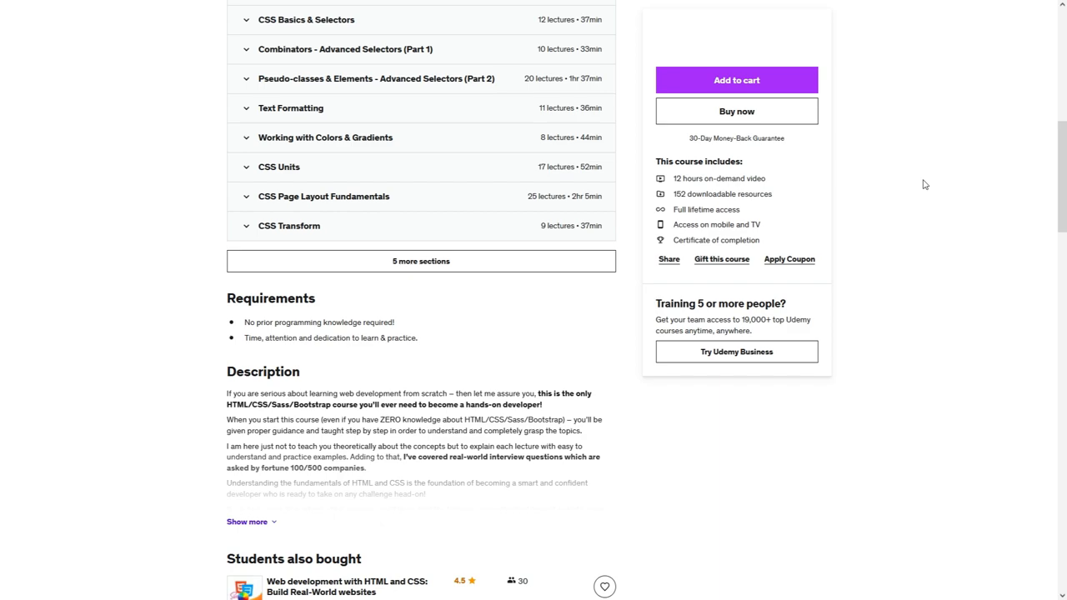
scroll("down", 3)
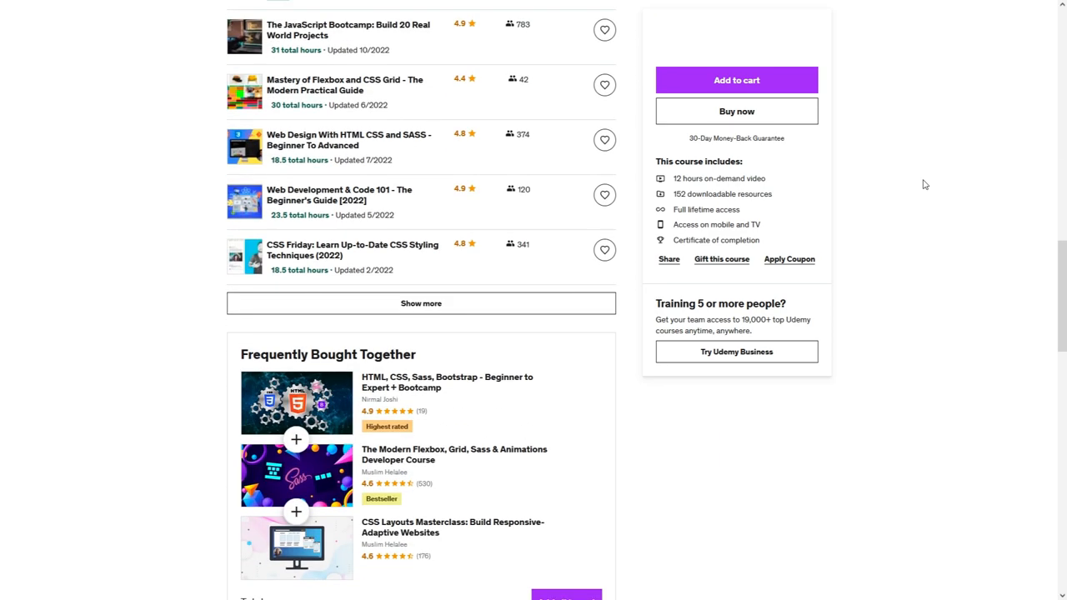
scroll("down", 3)
type("html")
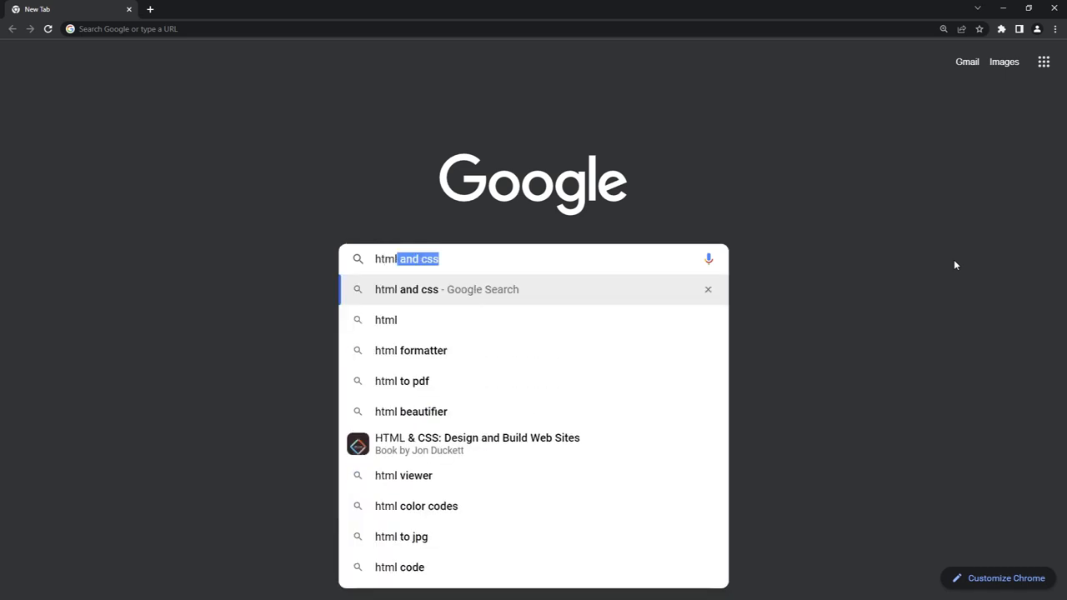
Step: Run the 'html and css' search and inspect the first result's title markup in DevTools' Elements panel
key("Return")
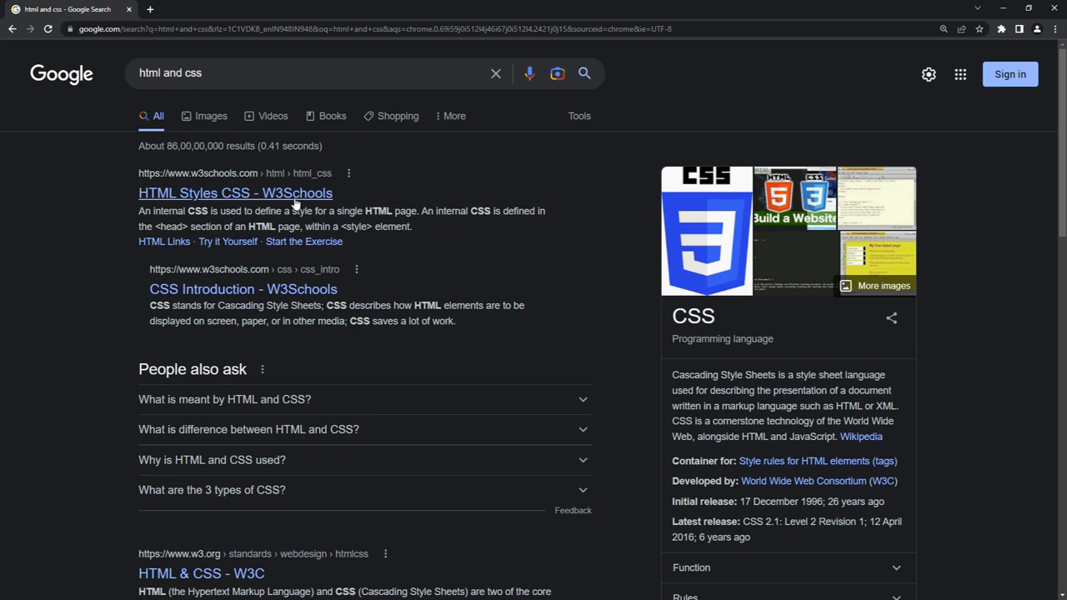
key("F12")
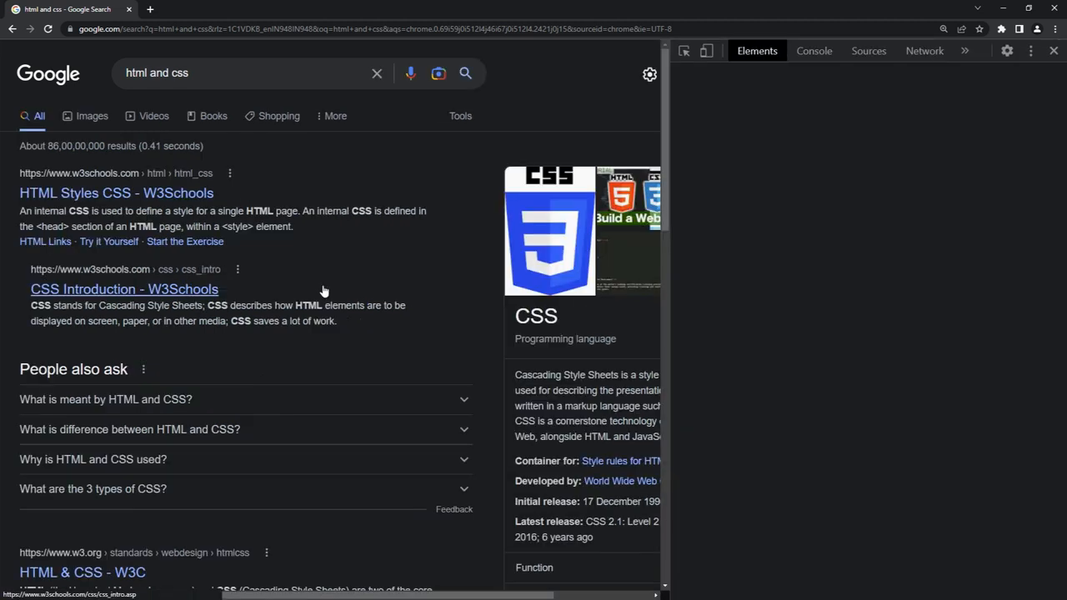
left_click(117, 193)
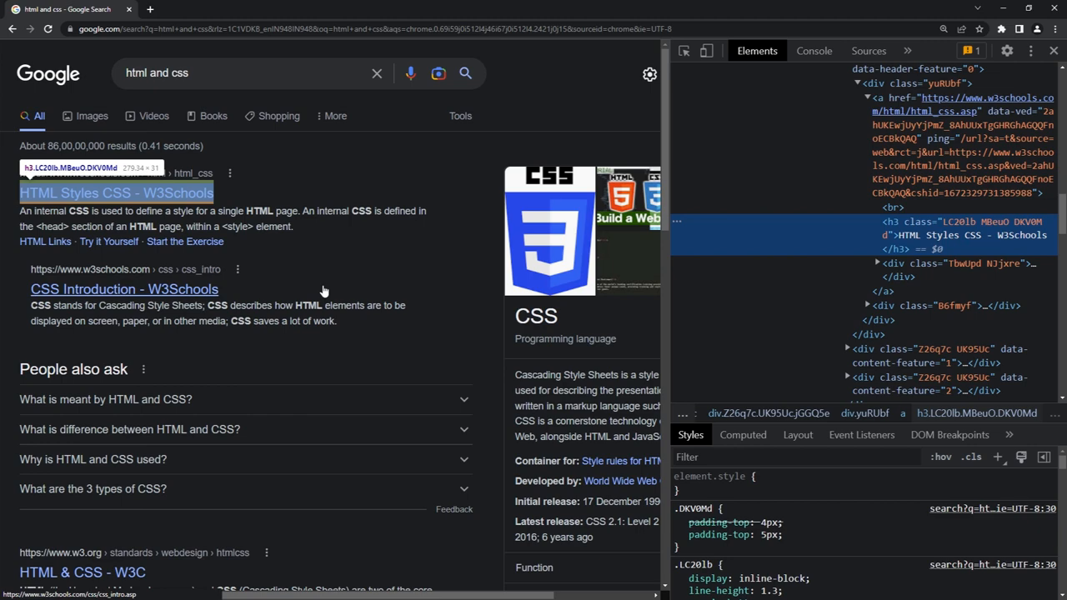
scroll("up", 3)
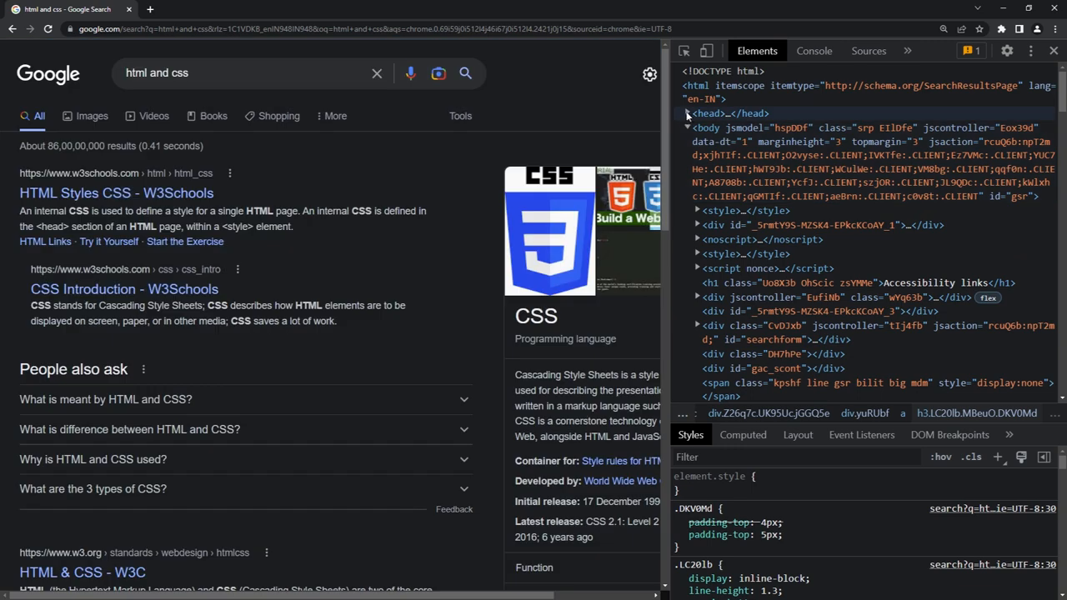
left_click(690, 113)
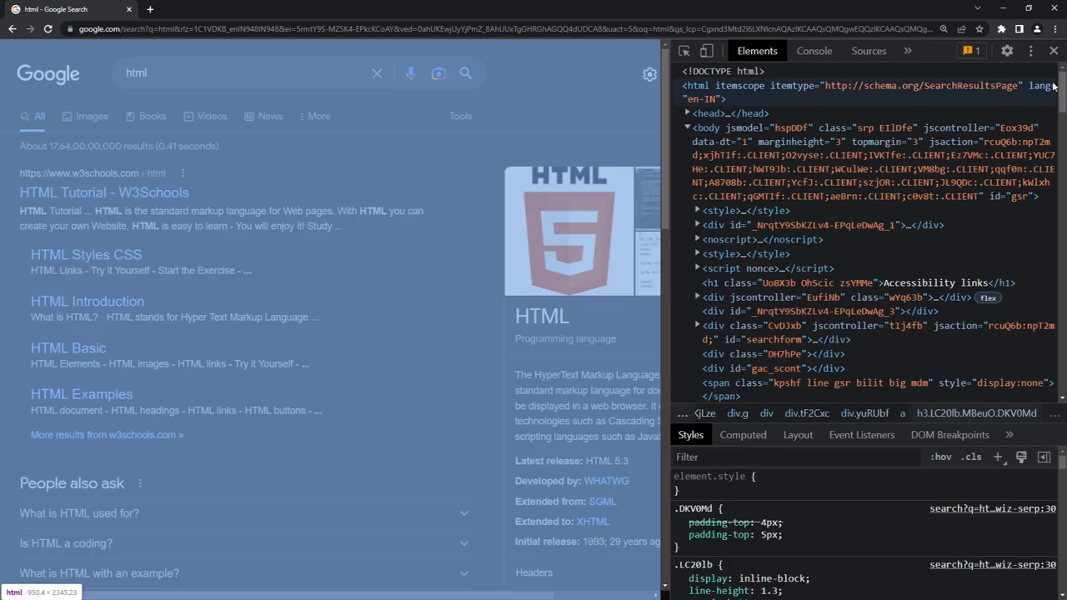
Step: Show the 'html' results page with its markup still inspected in DevTools
left_click(686, 113)
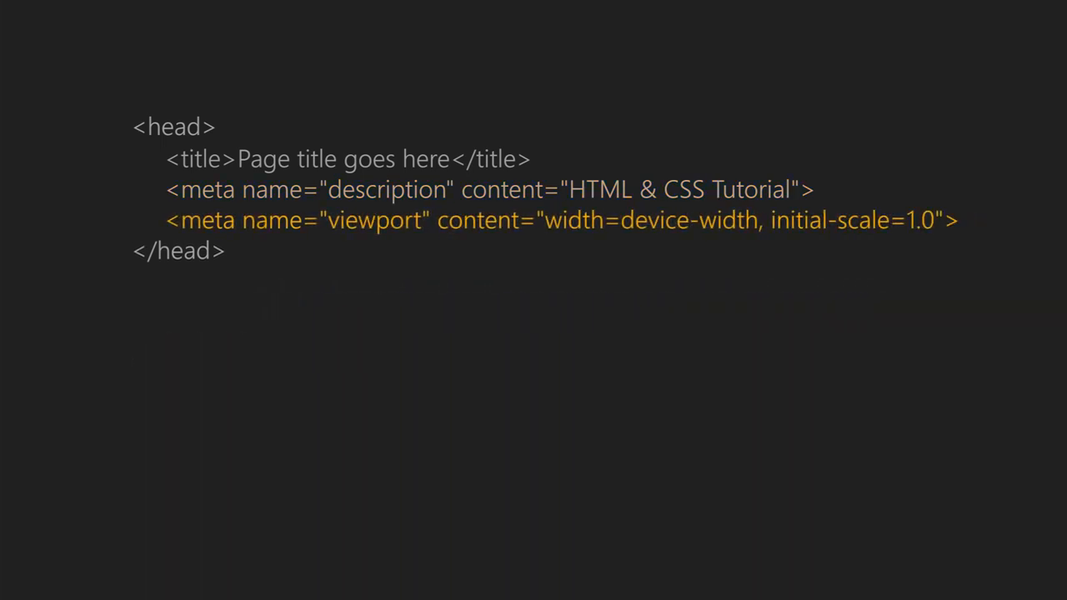
Step: Reveal the <meta charset="UTF-8"> line in the slide's head section
type("<meta charset=\"UTF-8\">")
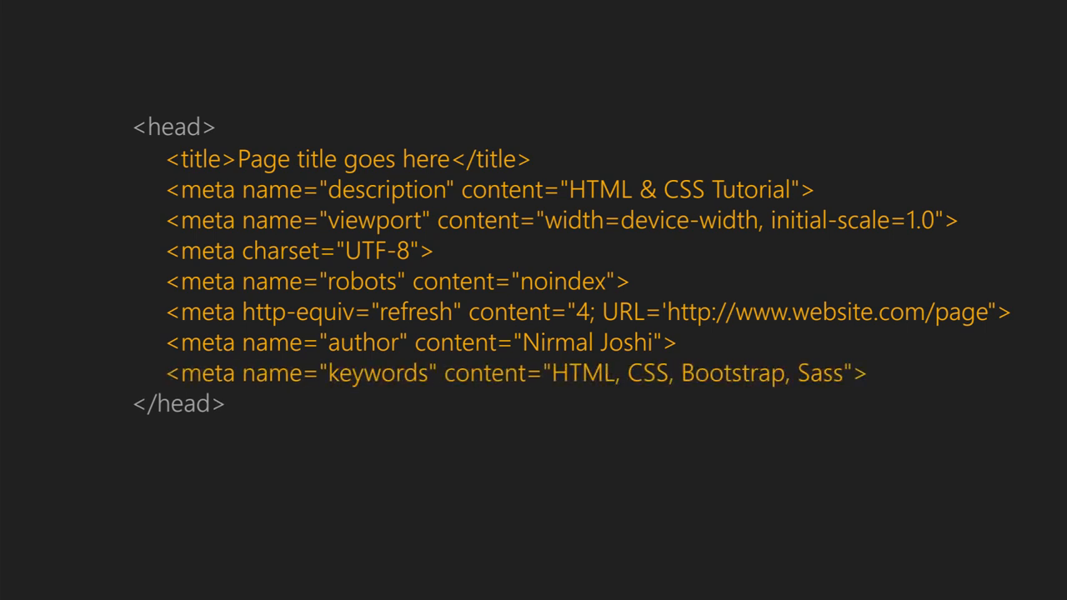
Step: Add the <meta name="application-name" content="Udemy"> tag to the head section
type("<meta name=\"application-name\" content=\"Udemy\">")
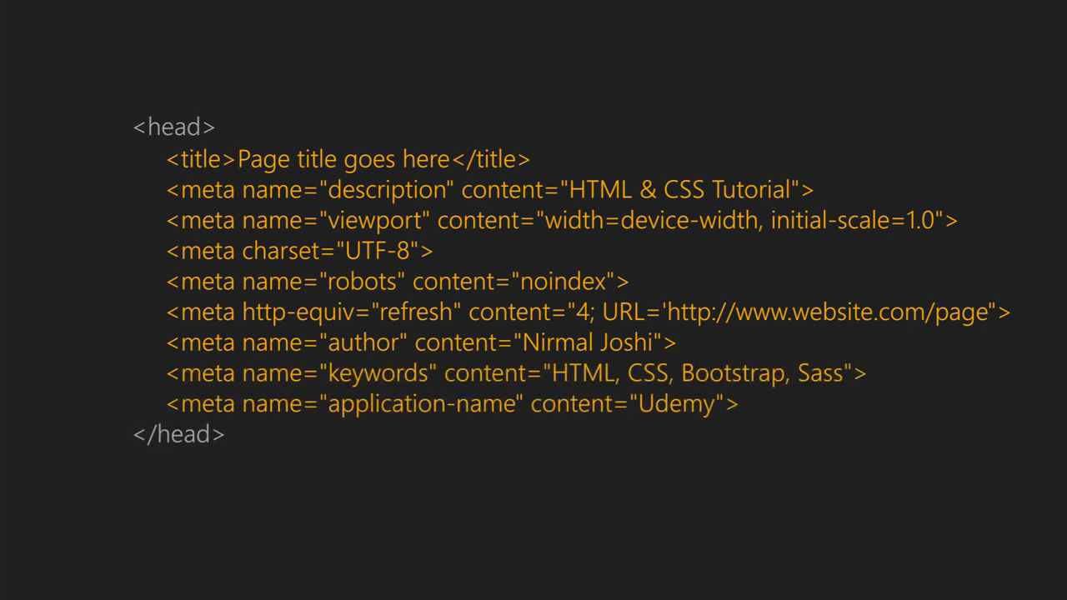